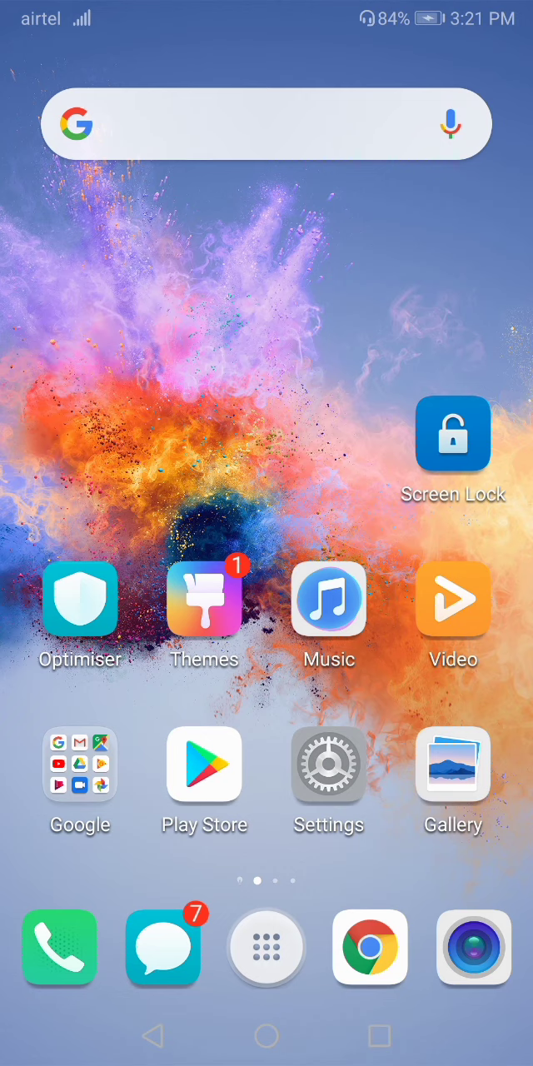
- Launch the Camera app from the home screen dock
{"action": "left_click", "coordinate": [478, 950]}
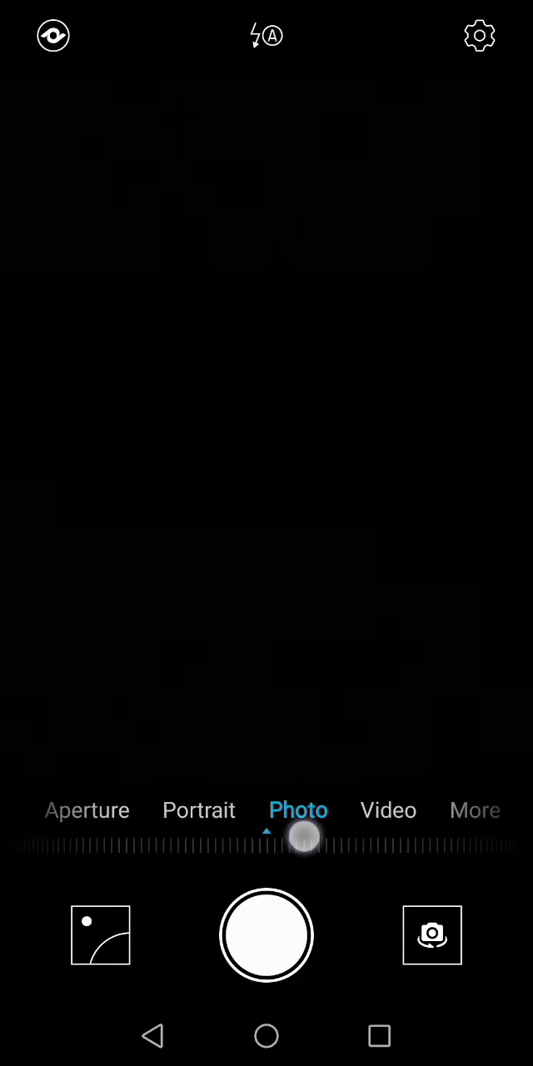
- Show the More modes list with Pro, Night, Panorama and HDR
{"action": "left_click", "coordinate": [475, 810]}
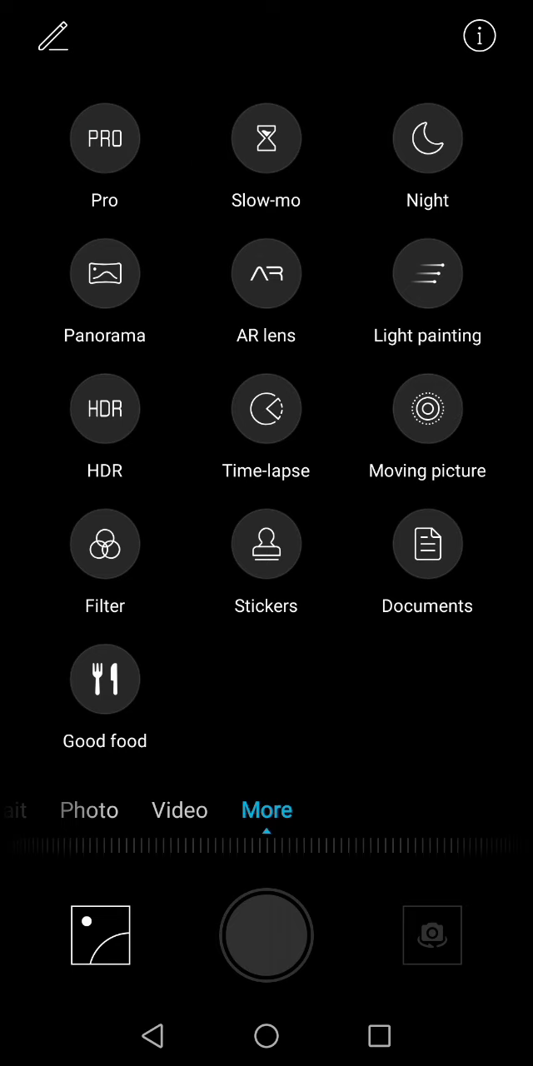
{"action": "left_click", "coordinate": [183, 810]}
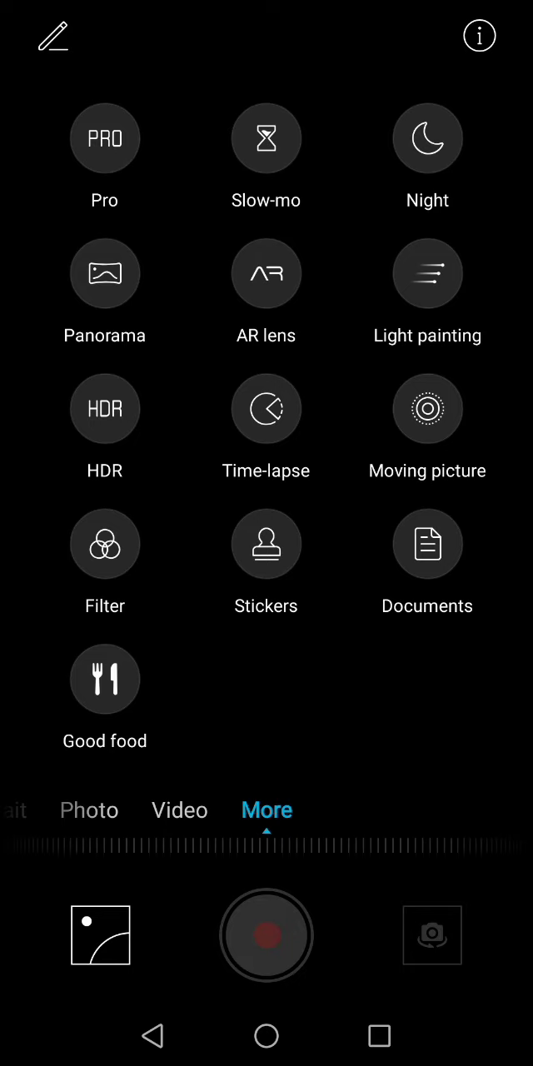
- Enter Pro mode to view ISO, shutter, EV, AF and AWB, then exit to photo mode
{"action": "left_click", "coordinate": [104, 139]}
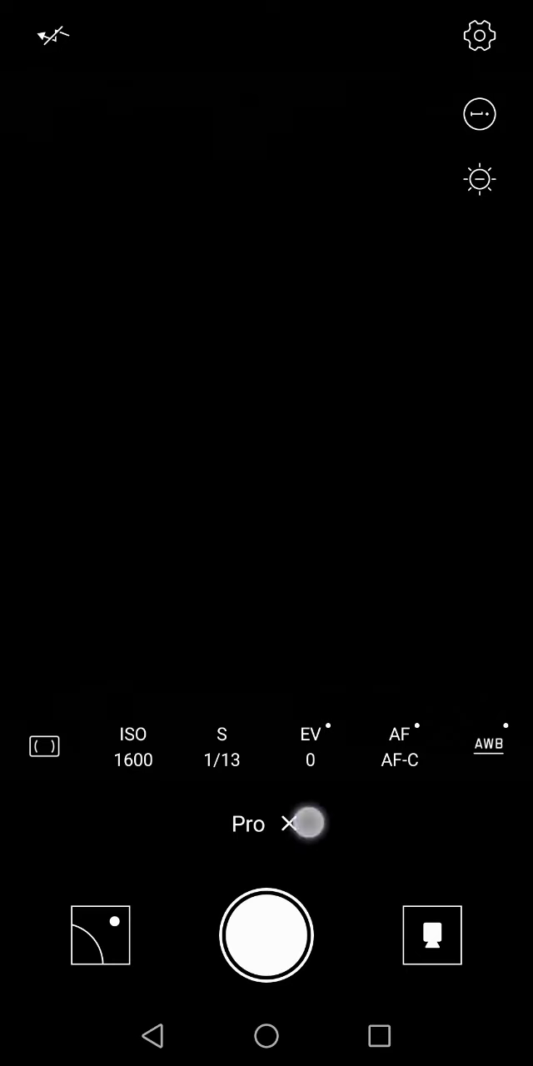
{"action": "left_click", "coordinate": [289, 824]}
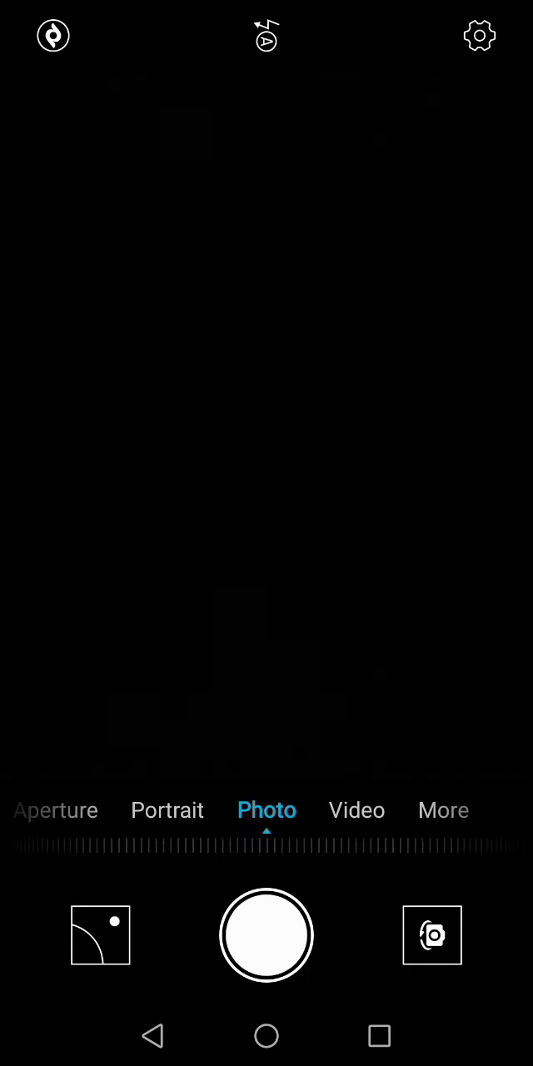